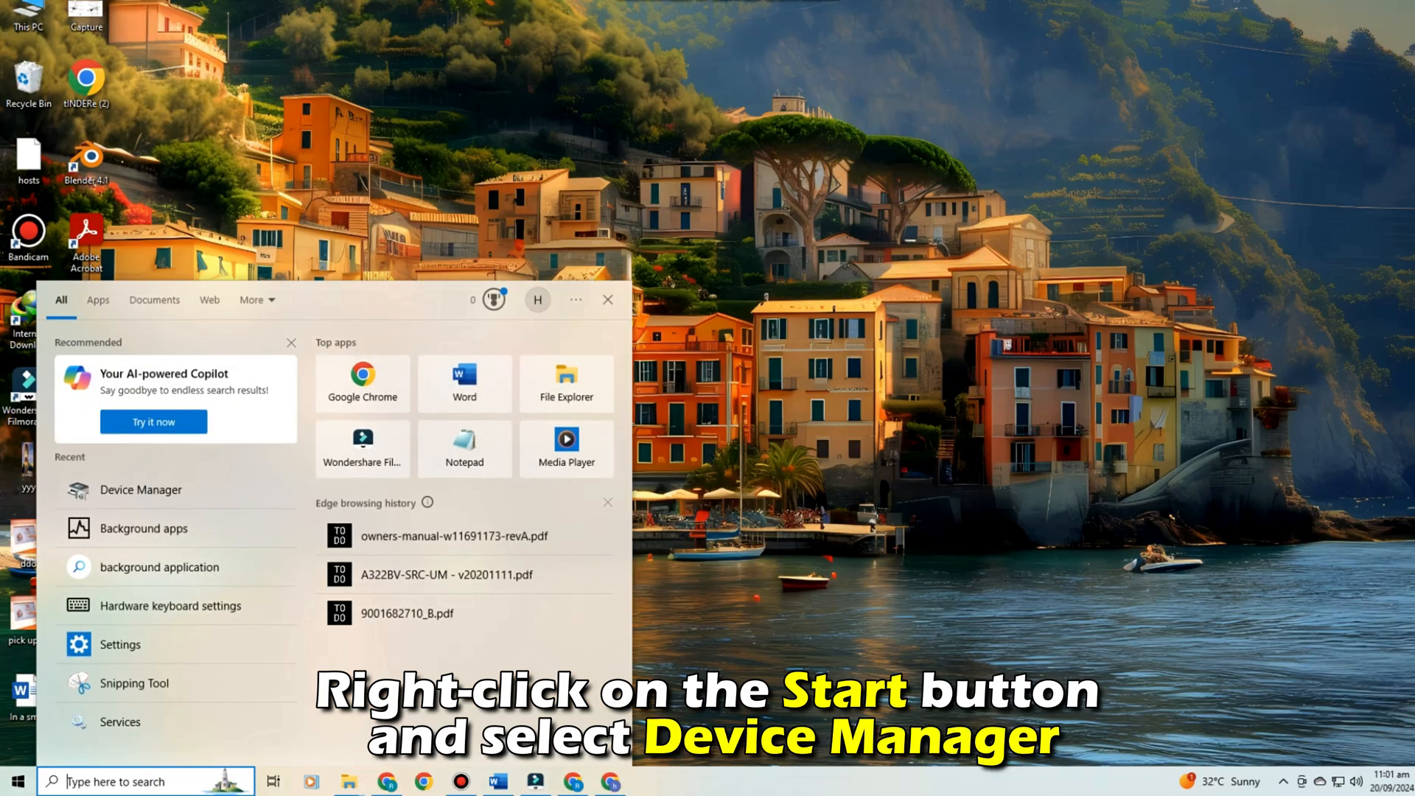
- Launch Device Manager from the Start search Recent list
click(608, 299)
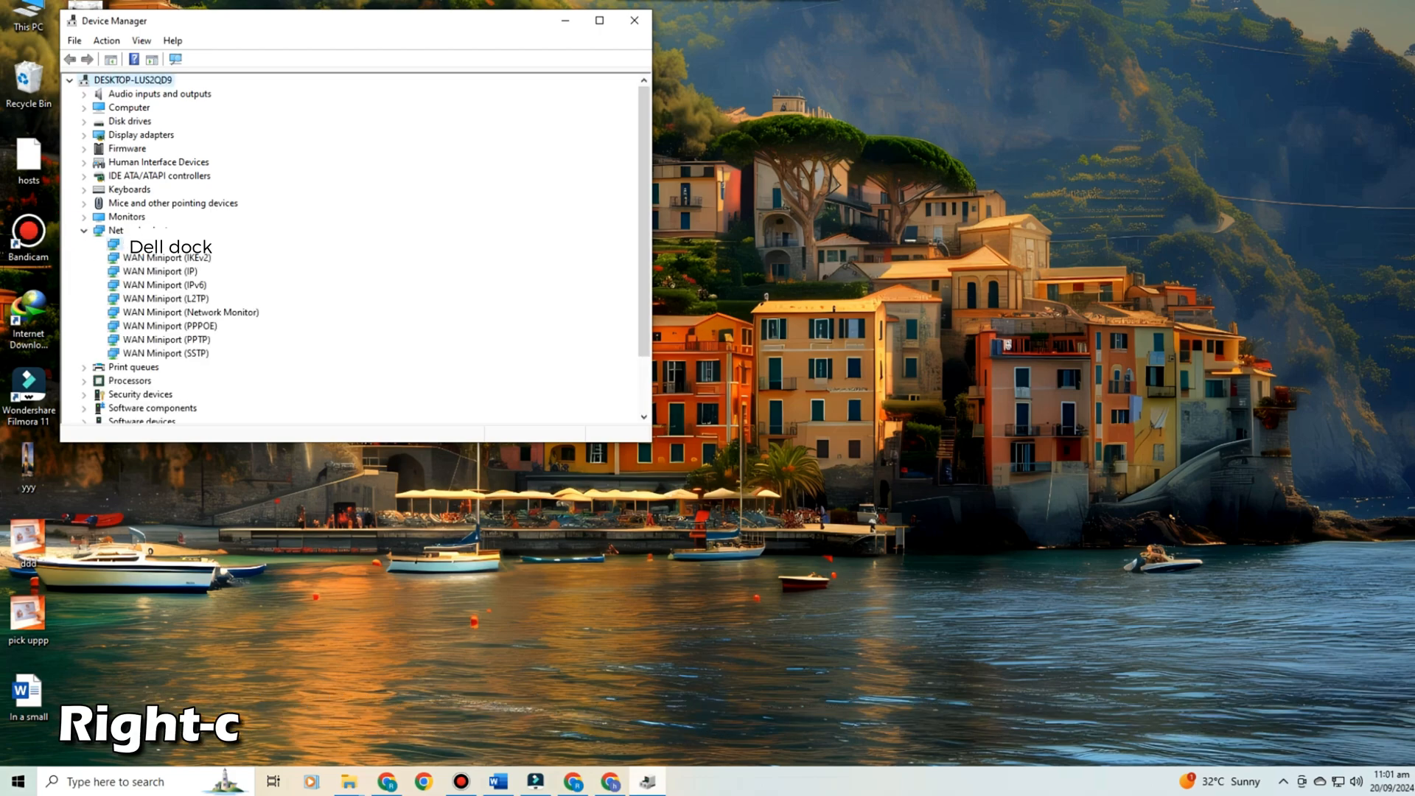
- Bring up the dock network adapter's Properties, then leave Device Manager closed
right_click(165, 257)
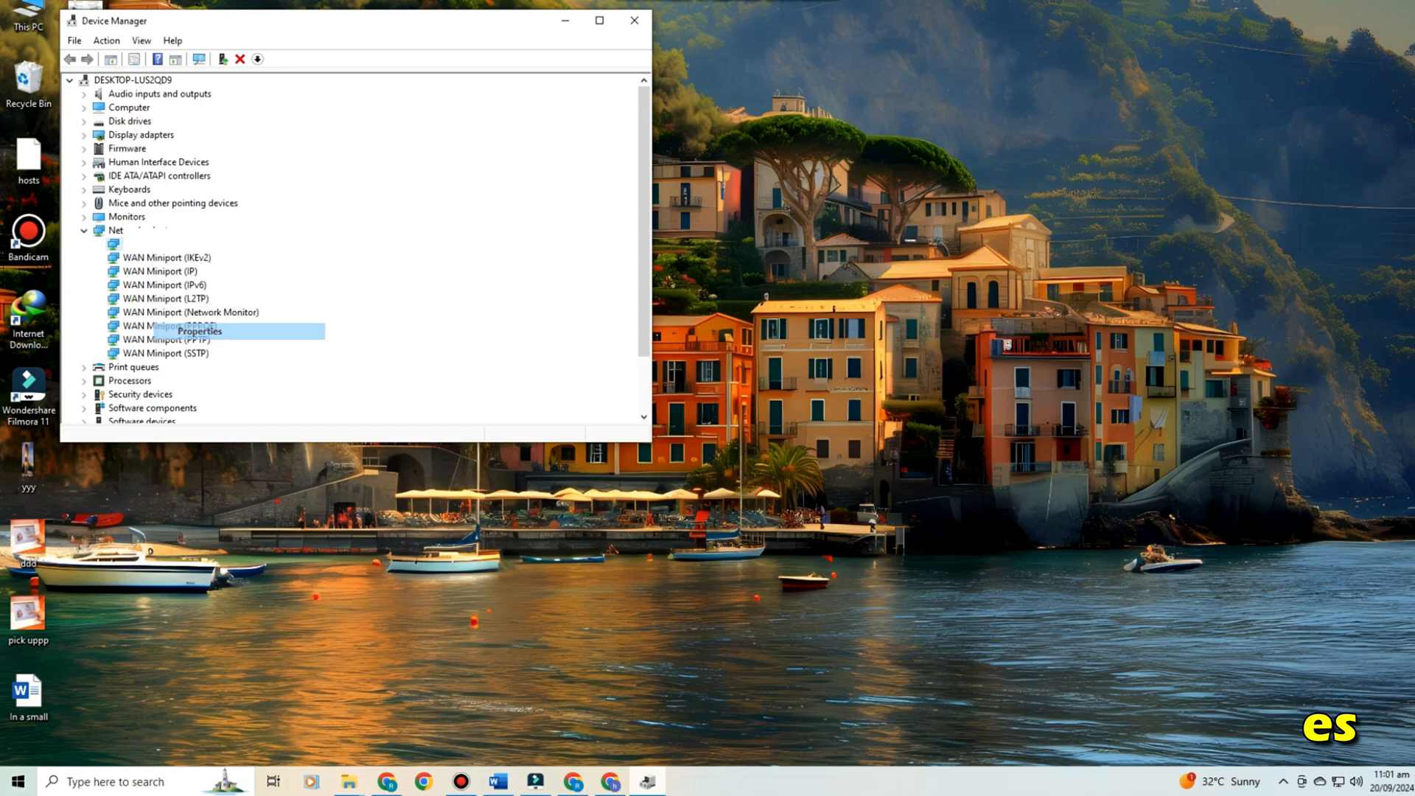
click(198, 330)
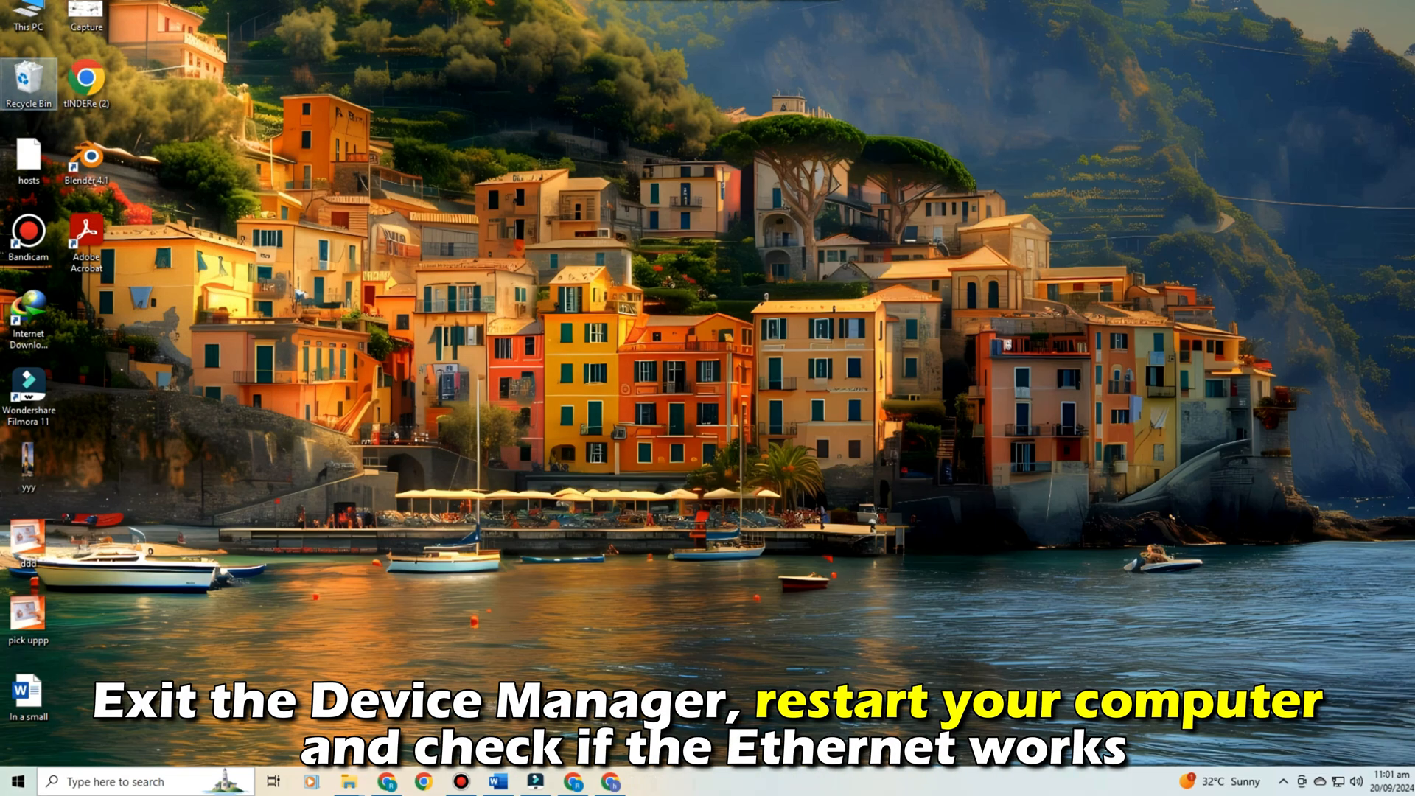
- Relaunch Device Manager from Start search so the Realtek PCIe GbE controller is listed
click(12, 782)
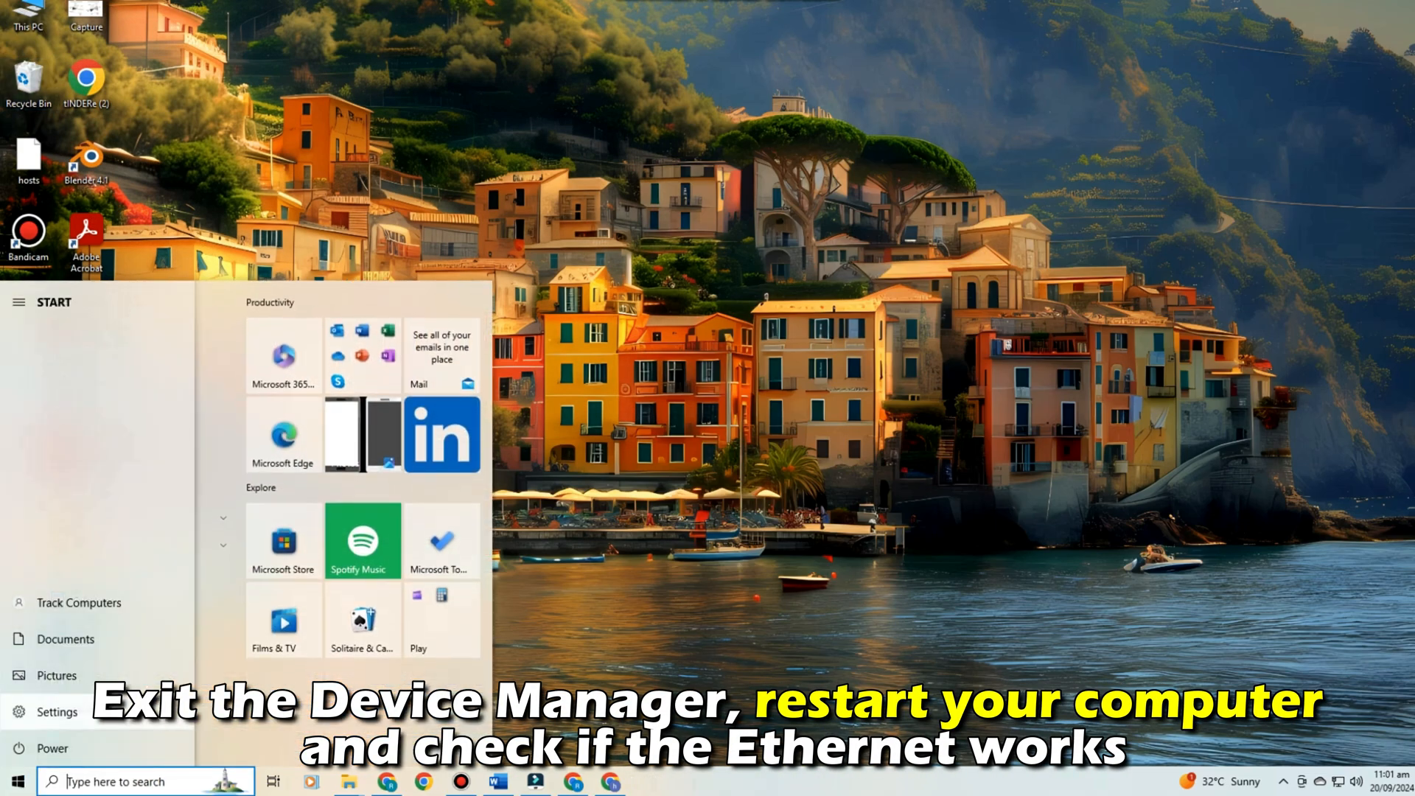
click(44, 748)
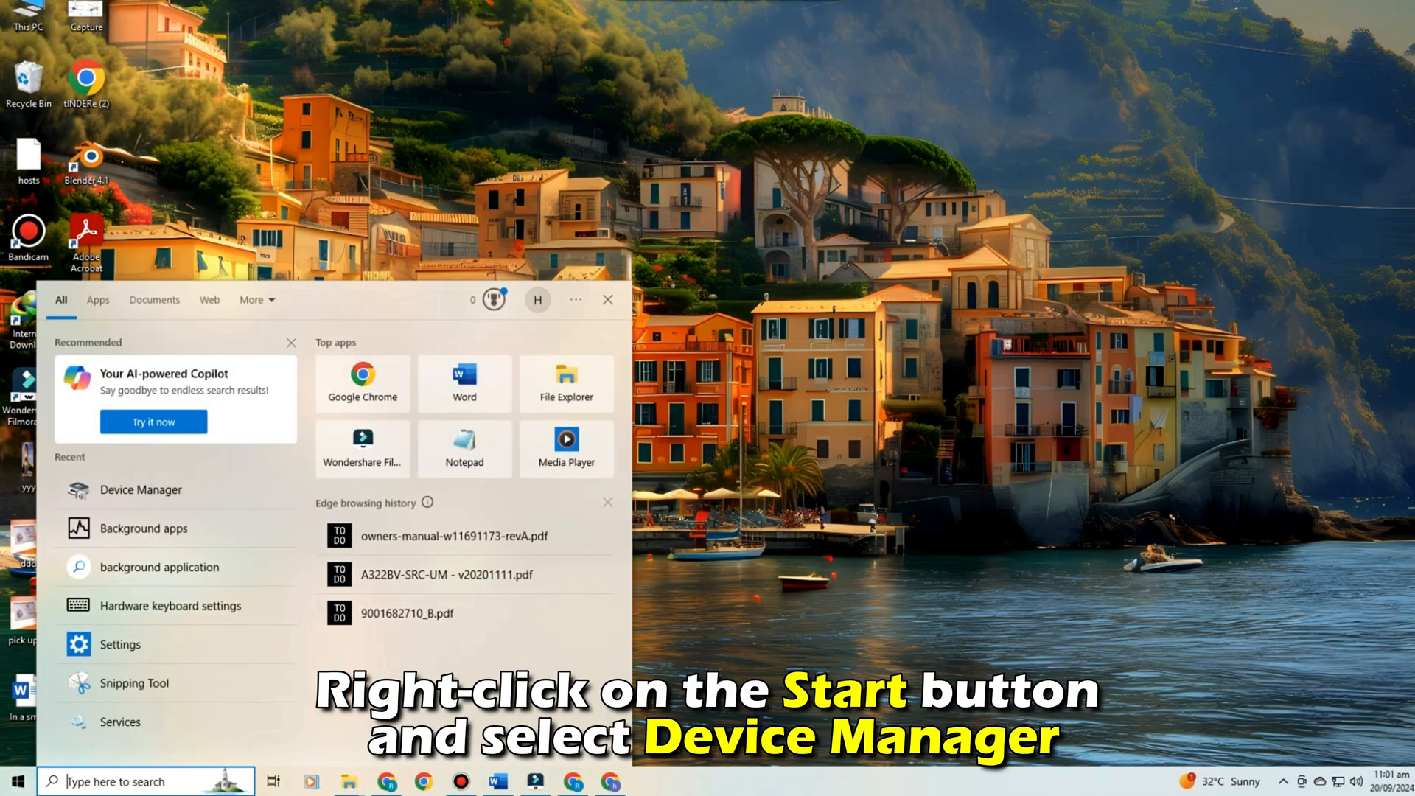
mouse_move(140, 490)
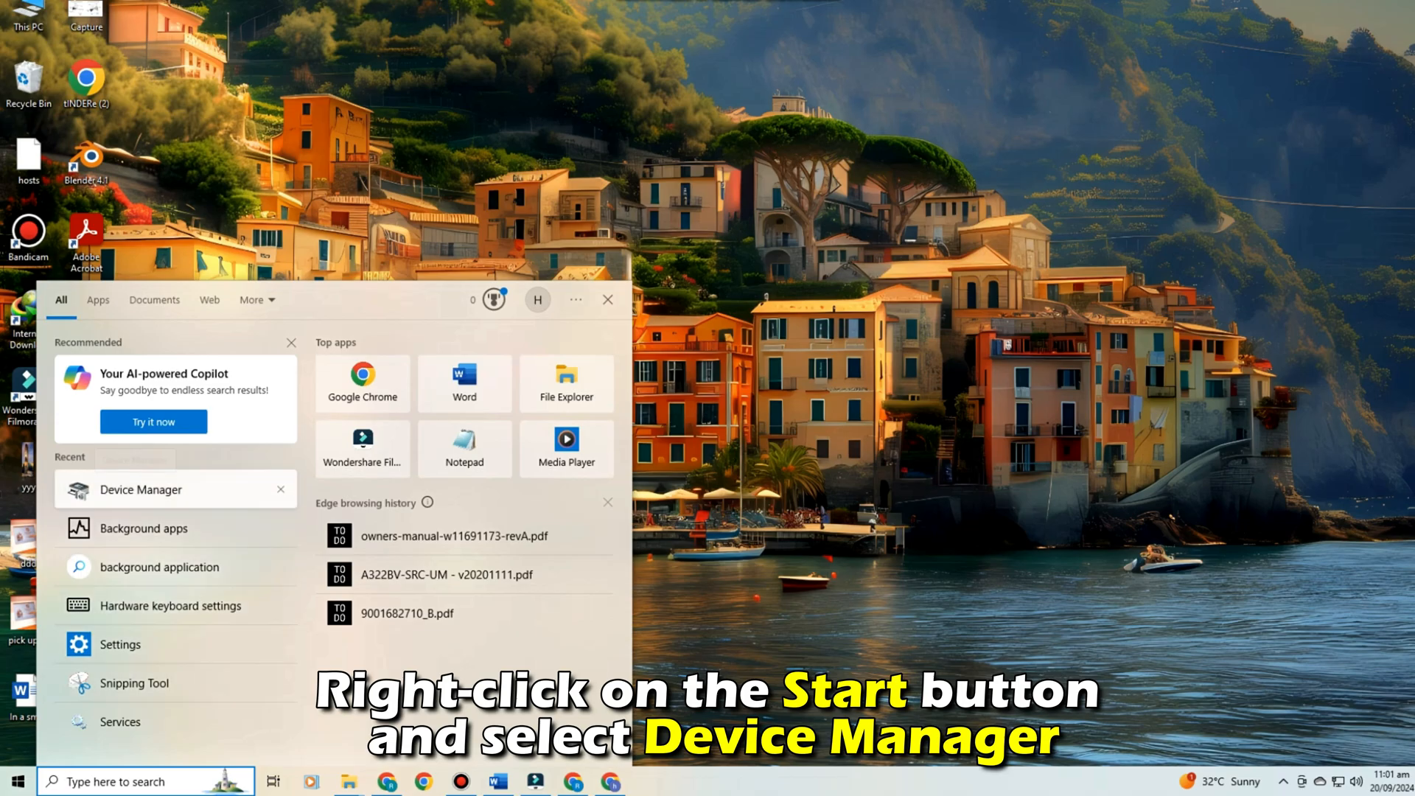
click(140, 490)
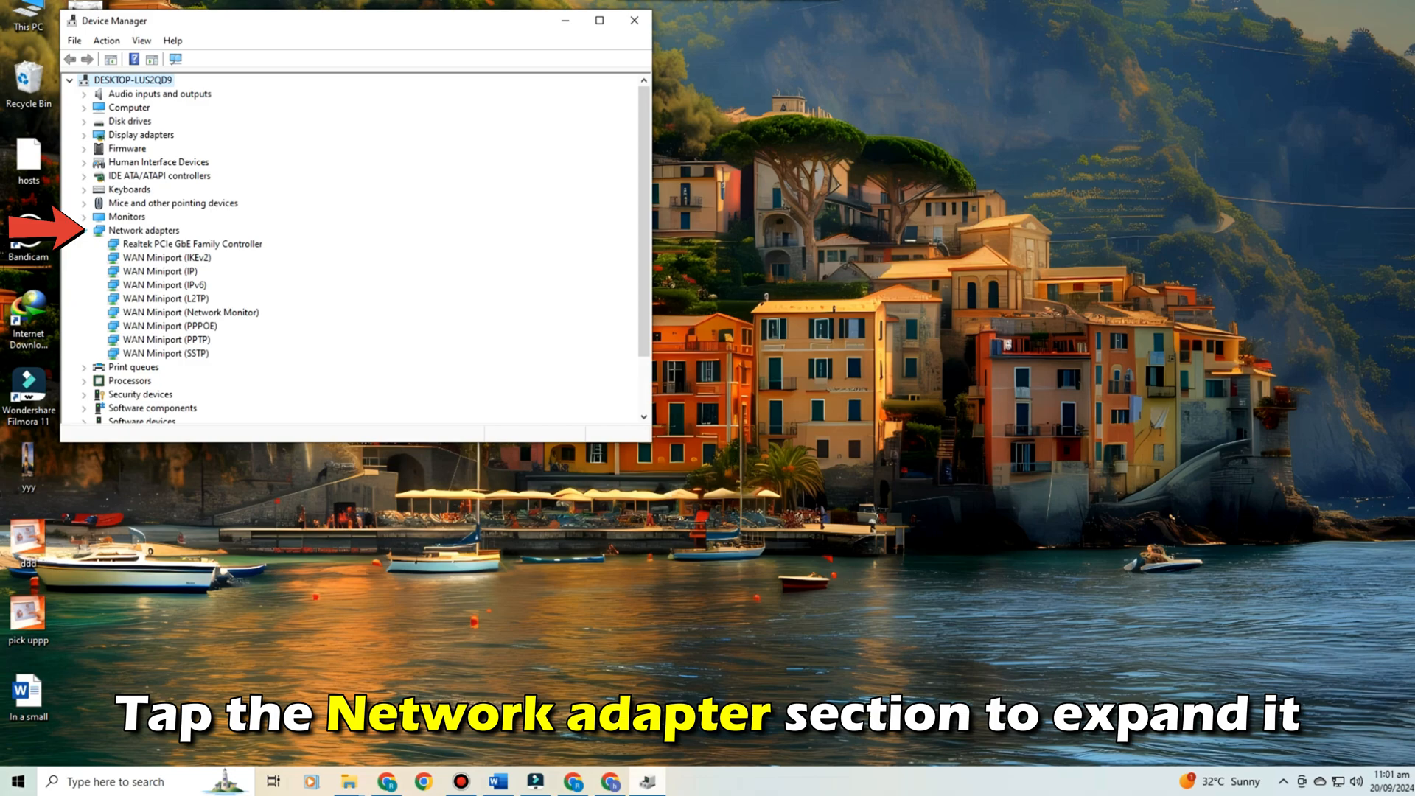
- Show the Realtek PCIe GbE Family Controller properties, confirming it works properly
right_click(171, 243)
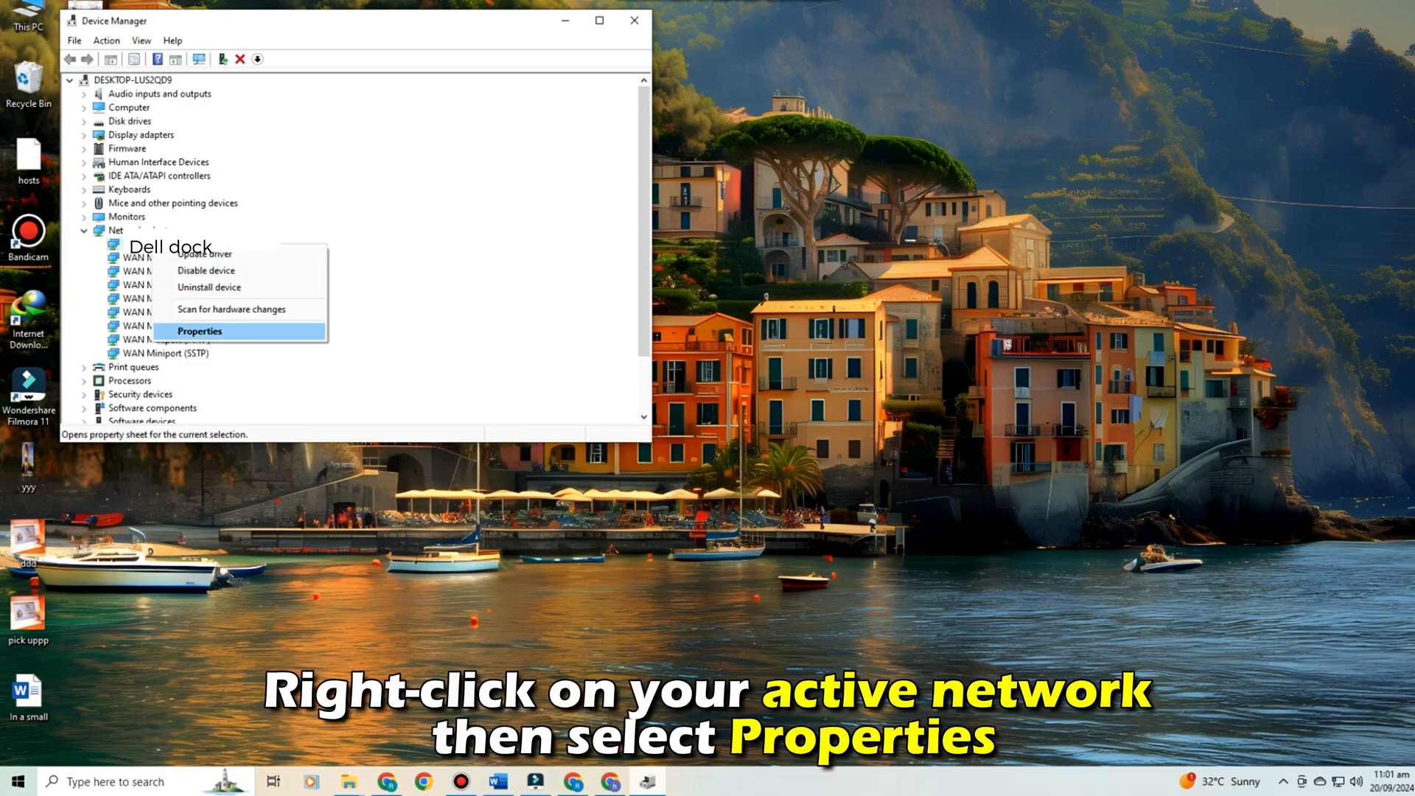
click(199, 331)
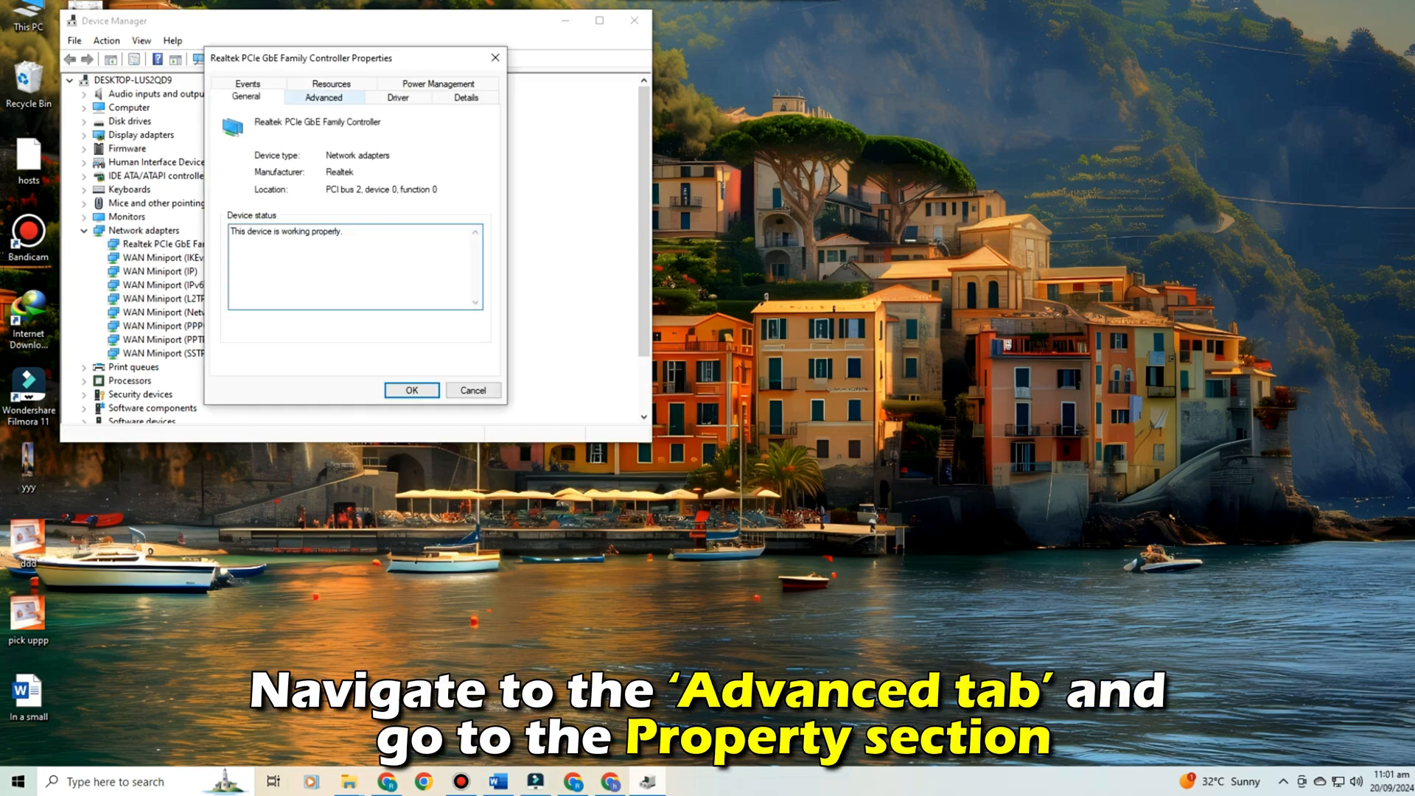
- Set the Realtek adapter's Advanced Network Address value to 11 and confirm with OK
click(323, 97)
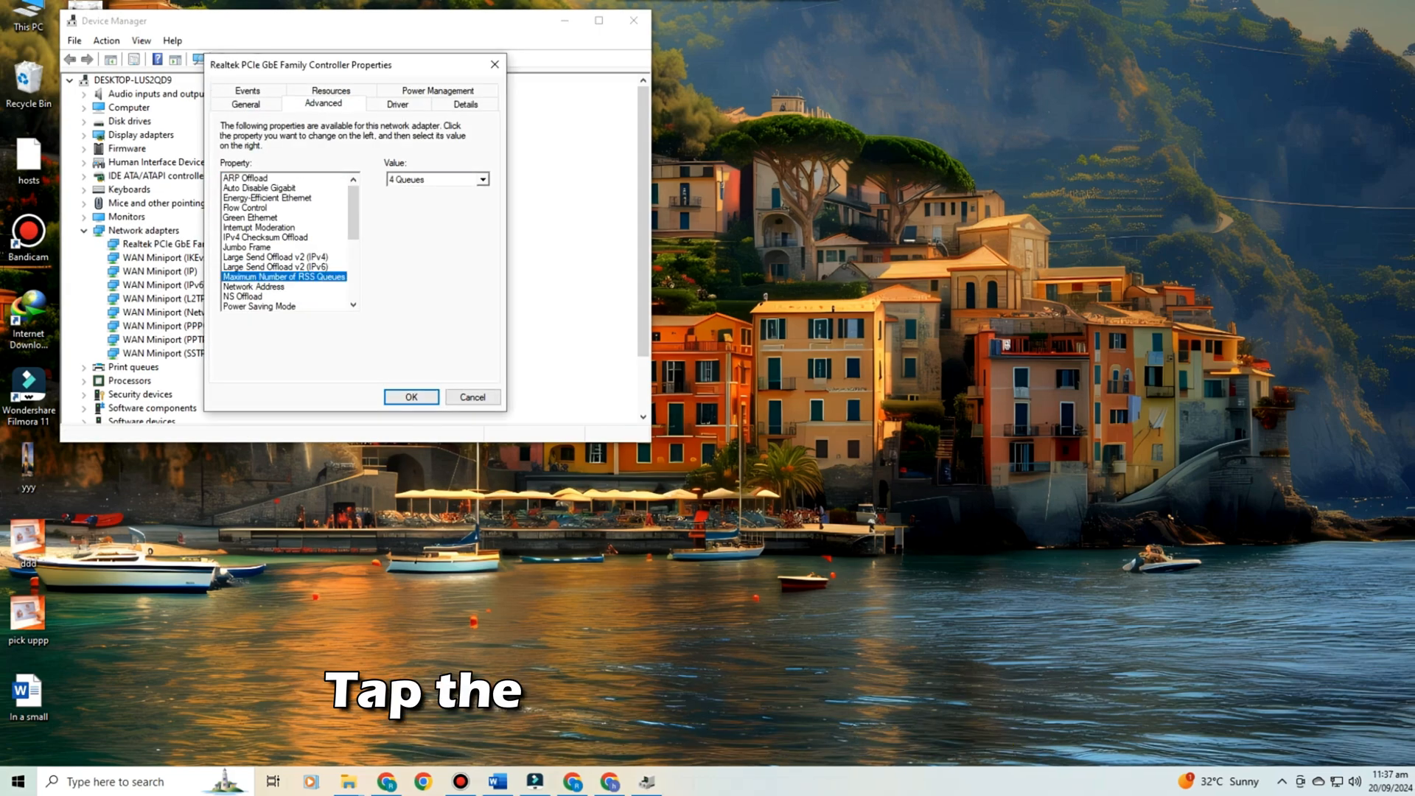
click(254, 286)
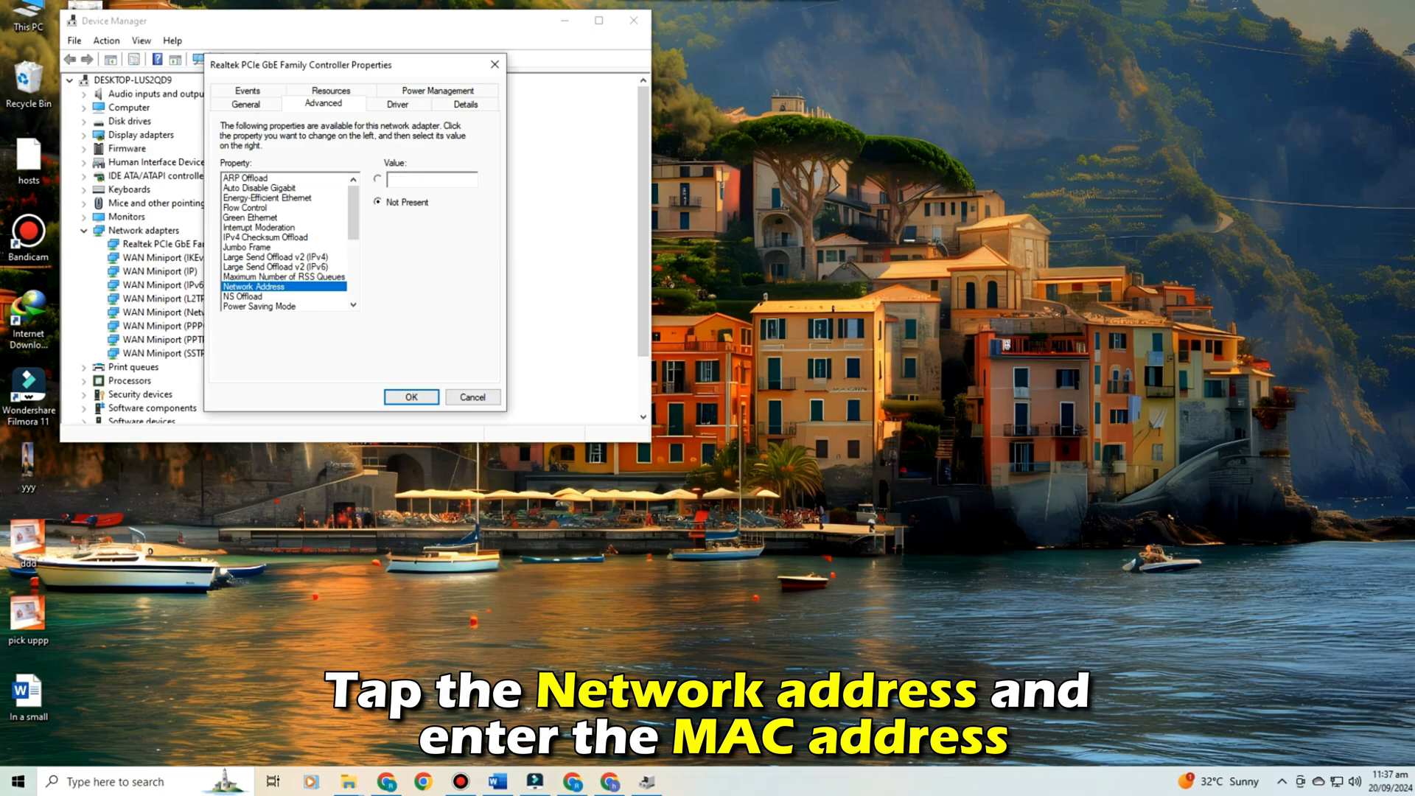
text(11)
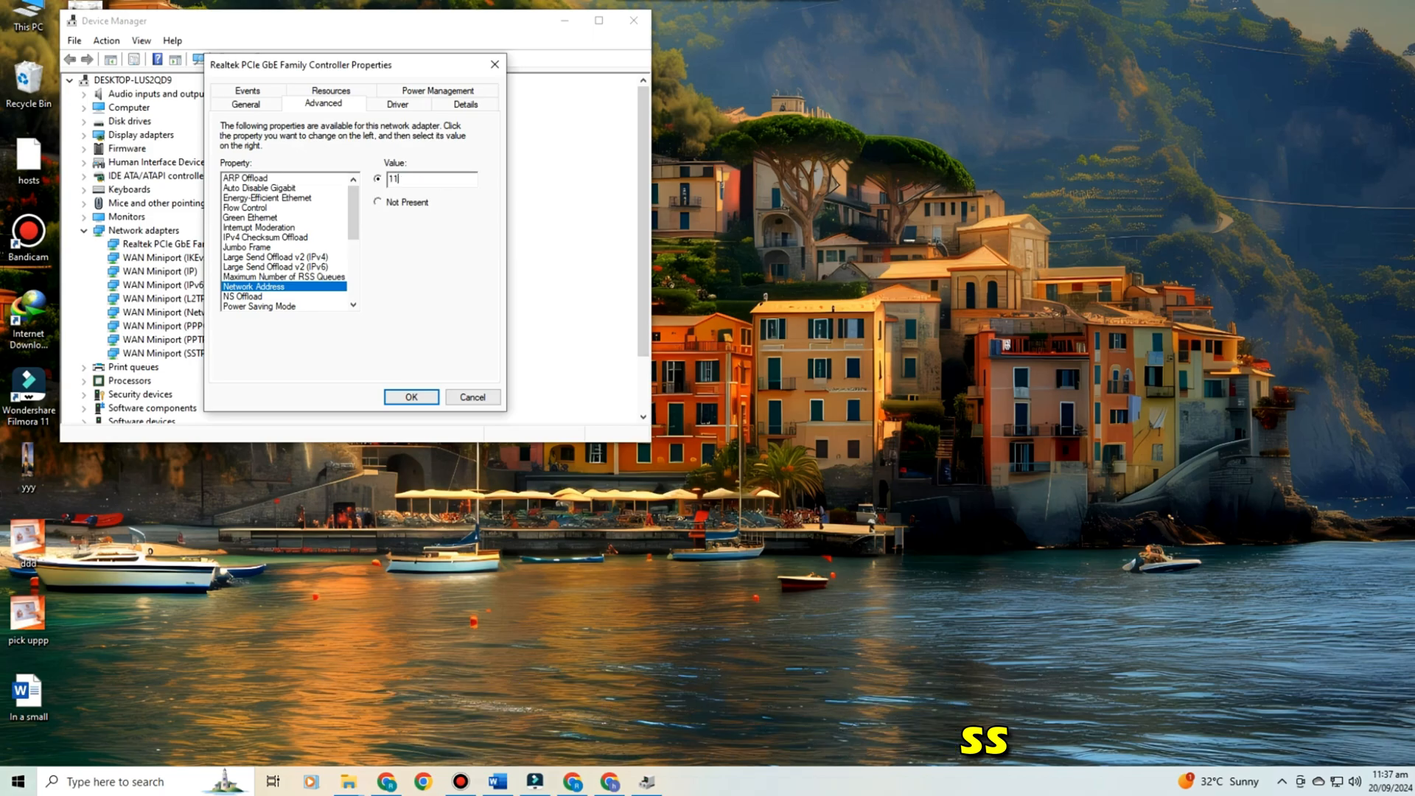
click(411, 397)
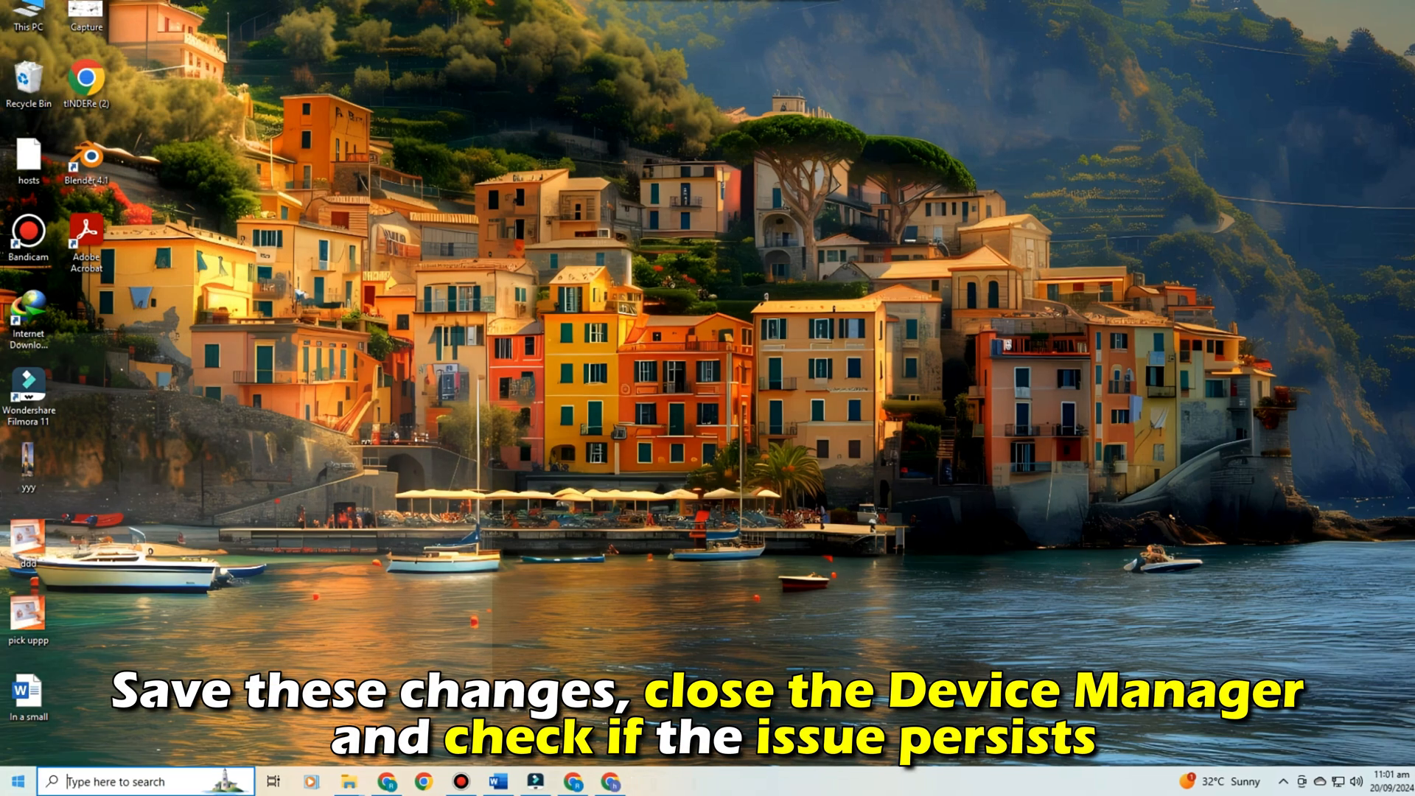
click(13, 782)
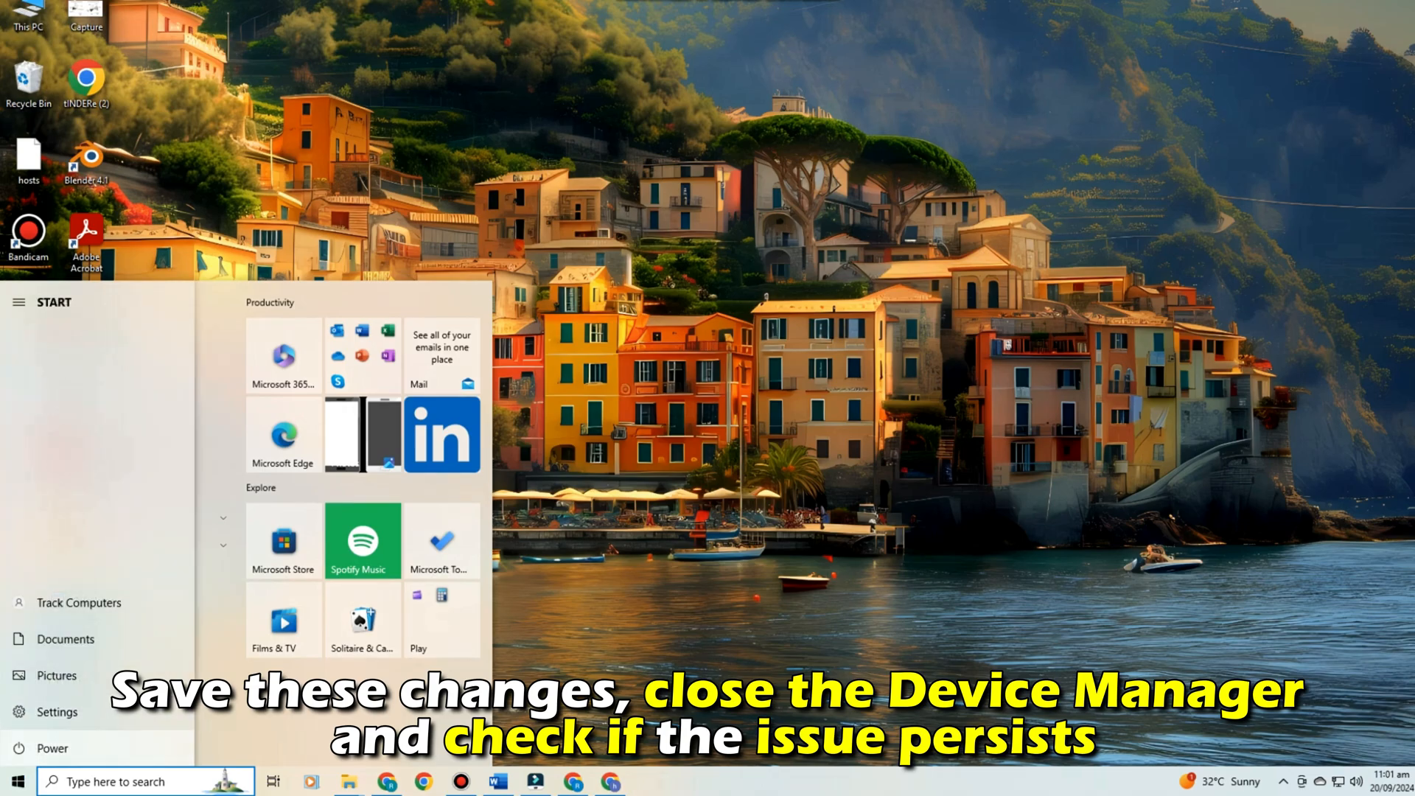